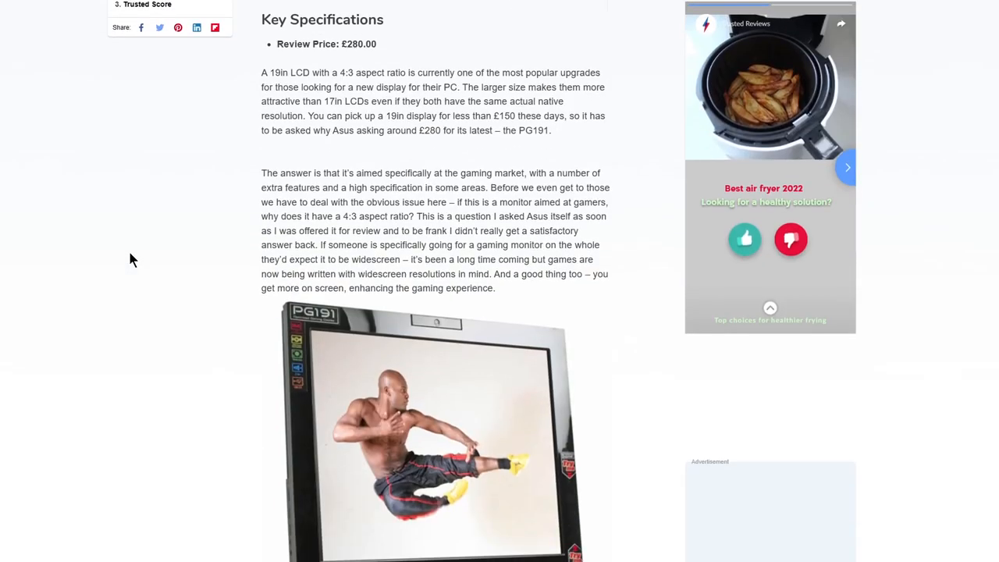
Scroll back to the top of the PG191 review, showing its headline and monitor photo.
scroll("up", 3)
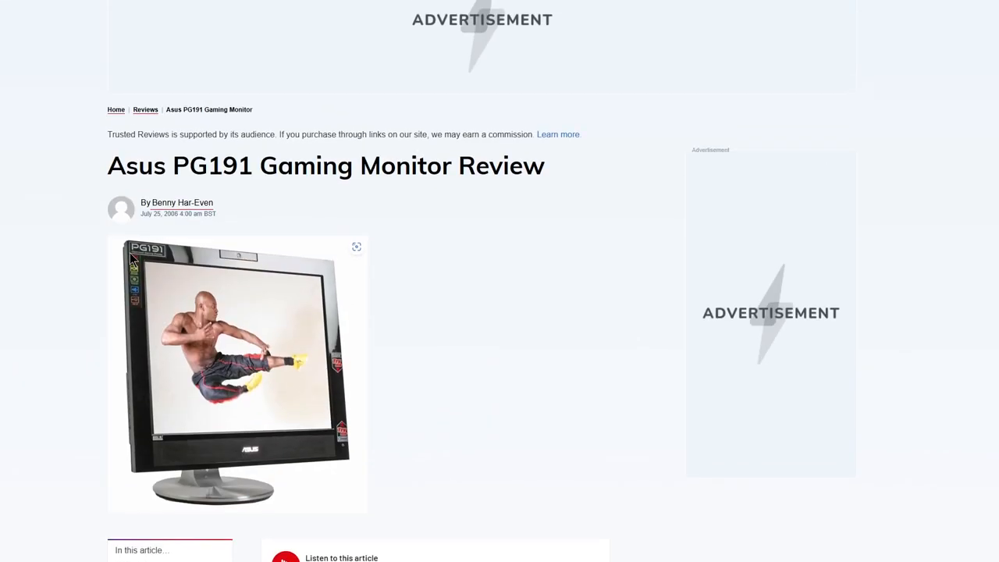
mouse_move(158, 223)
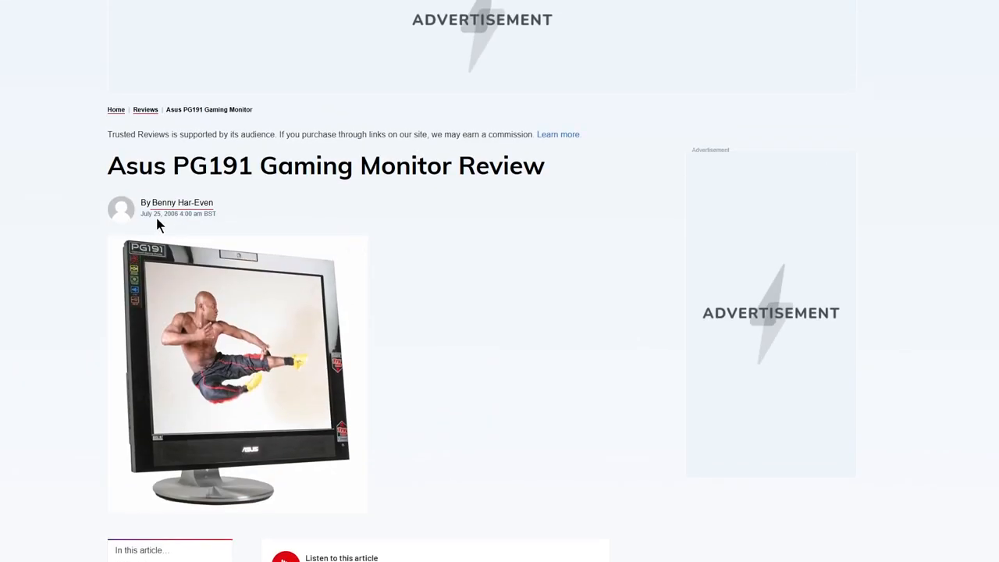
mouse_move(842, 124)
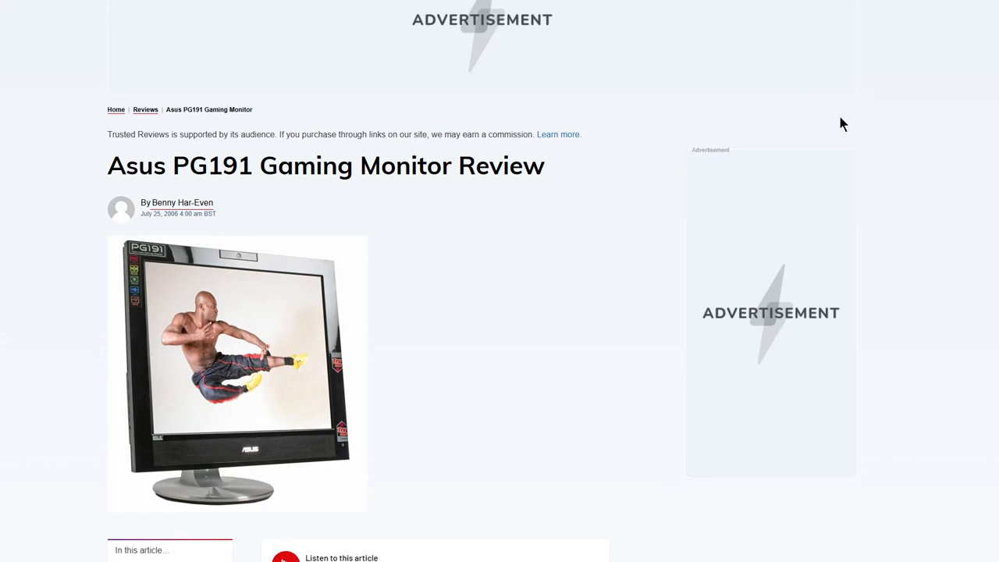
mouse_move(844, 116)
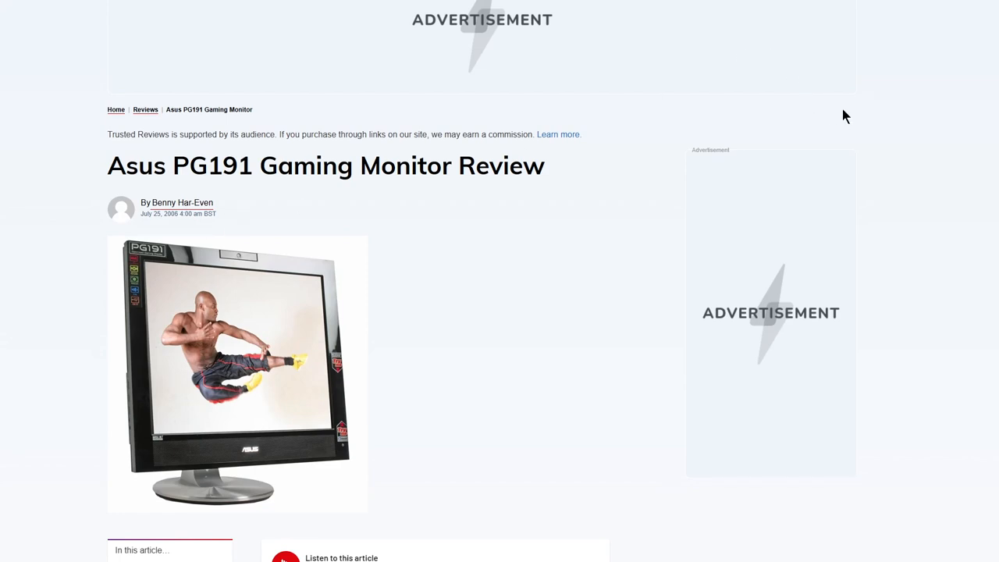
scroll("down", 3)
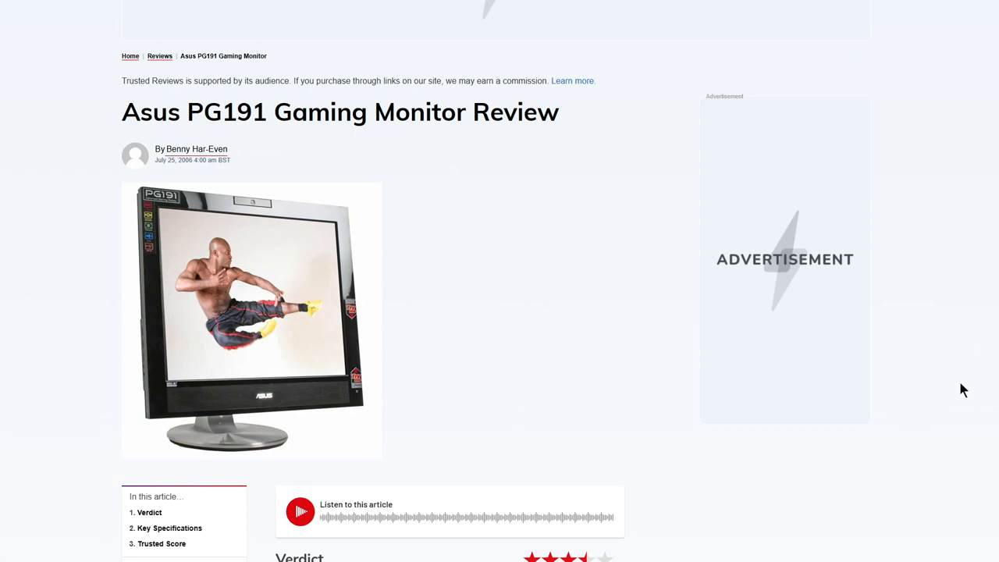
mouse_move(118, 155)
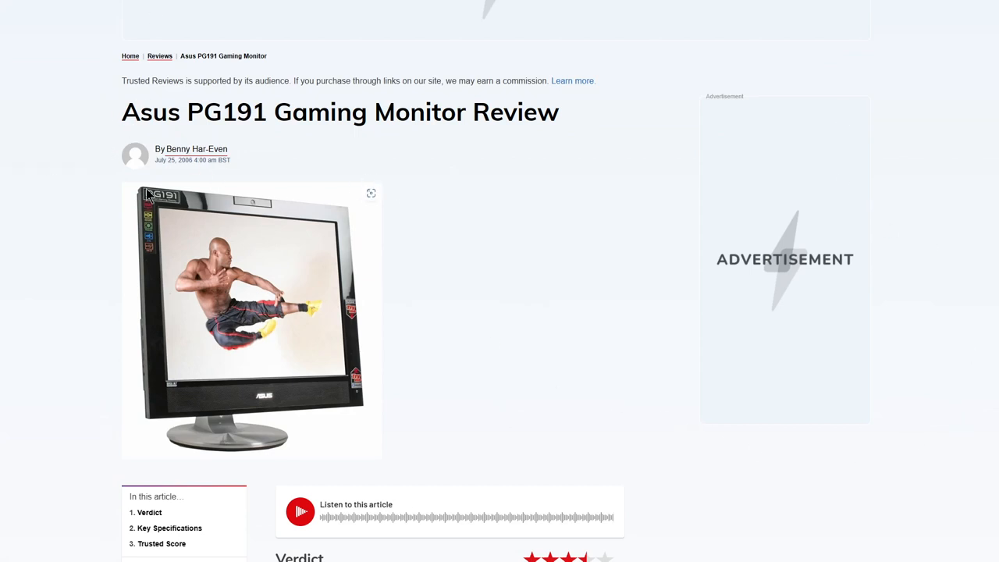
Scroll past the verdict and price to the paragraphs on the glossy bezel and touch OSD.
scroll("down", 3)
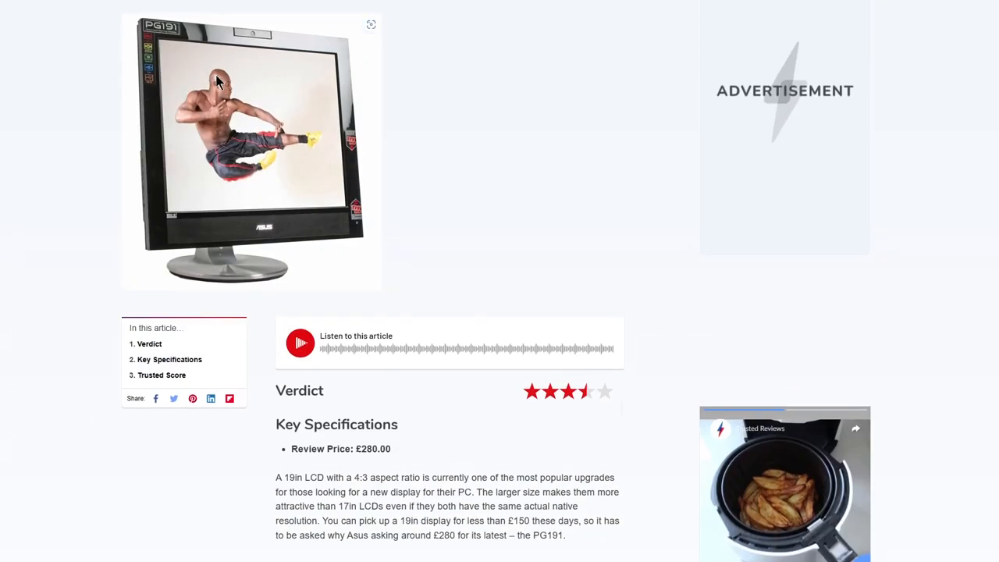
scroll("down", 3)
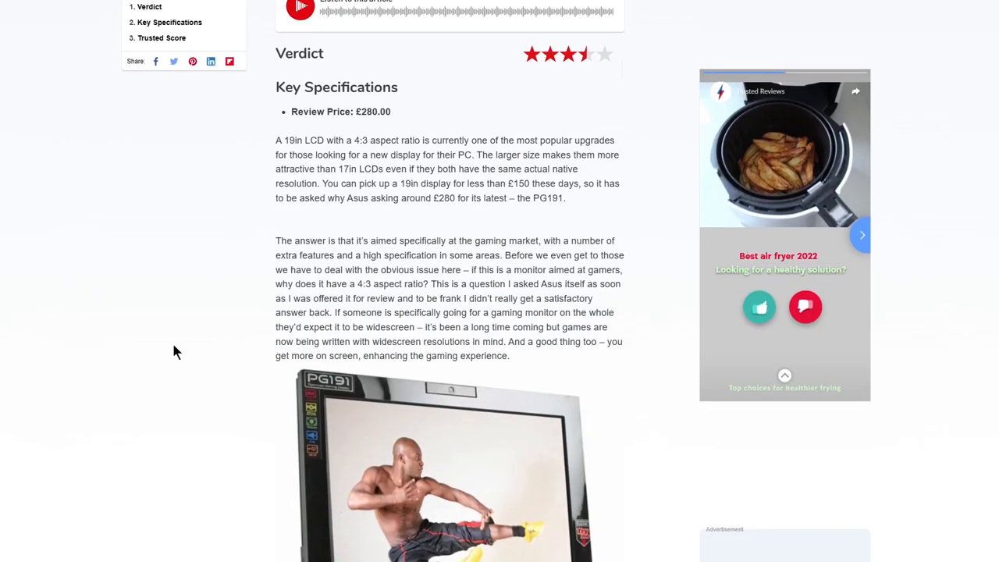
mouse_move(373, 153)
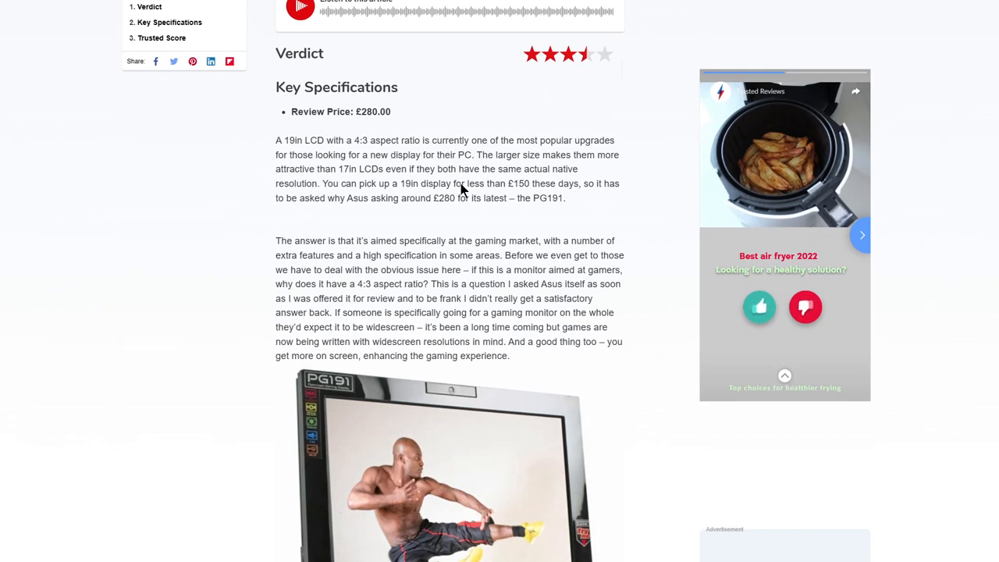
mouse_move(599, 201)
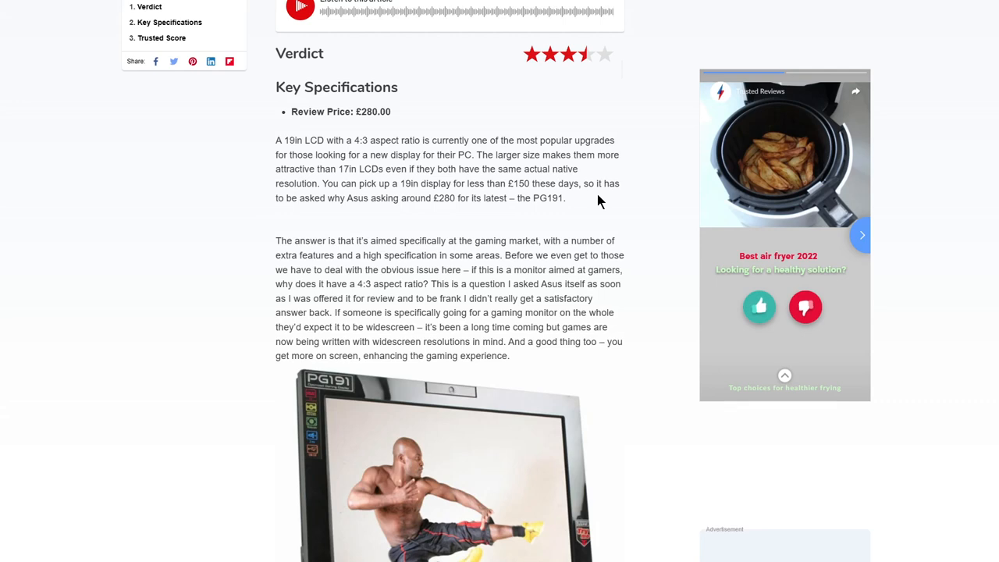
scroll("down", 3)
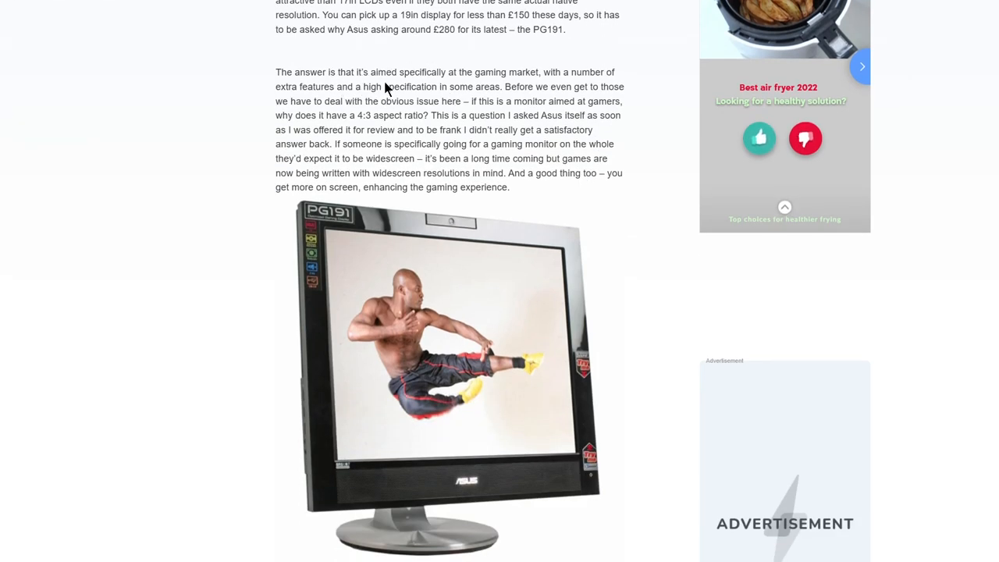
mouse_move(426, 125)
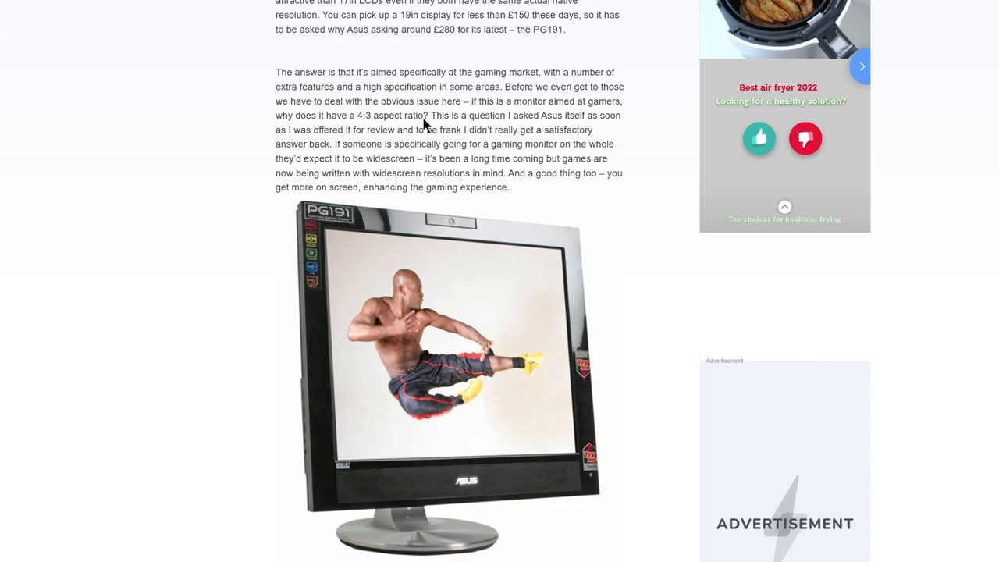
mouse_move(326, 119)
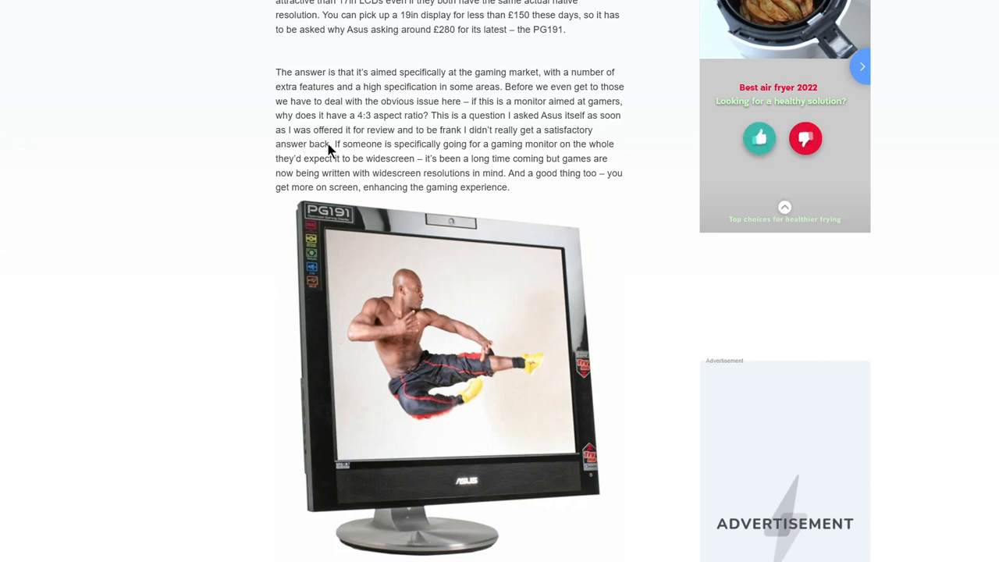
mouse_move(586, 144)
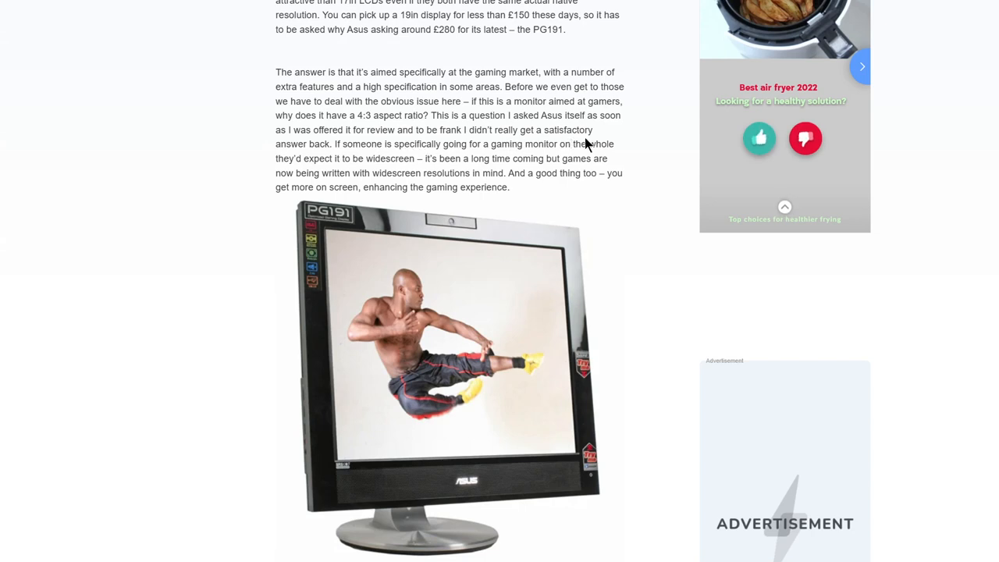
scroll("down", 3)
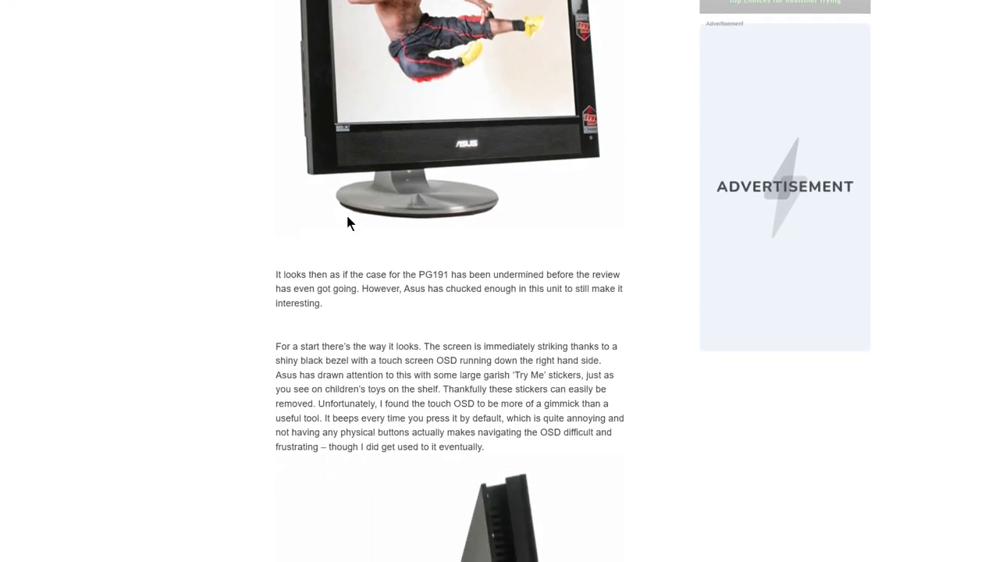
mouse_move(461, 278)
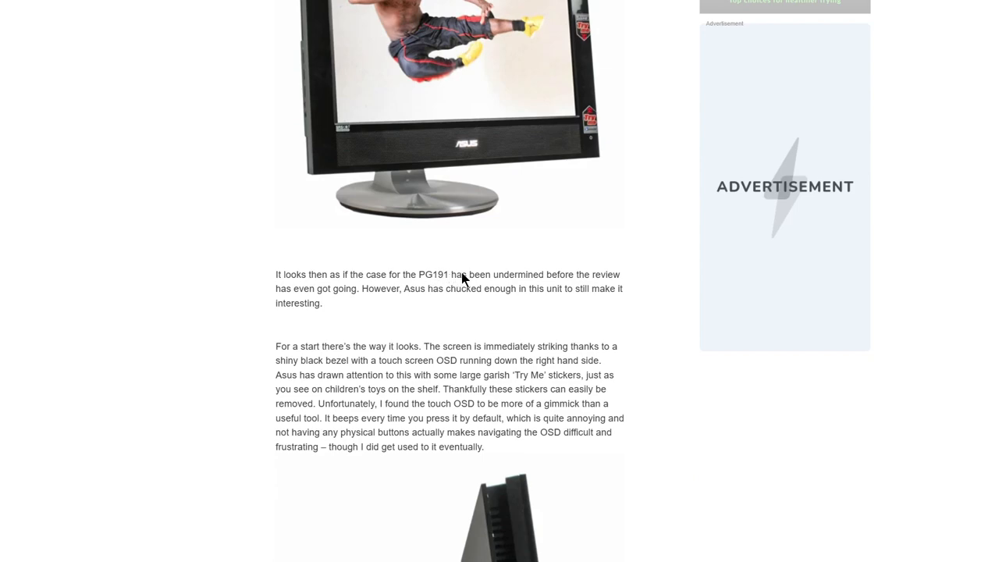
mouse_move(437, 295)
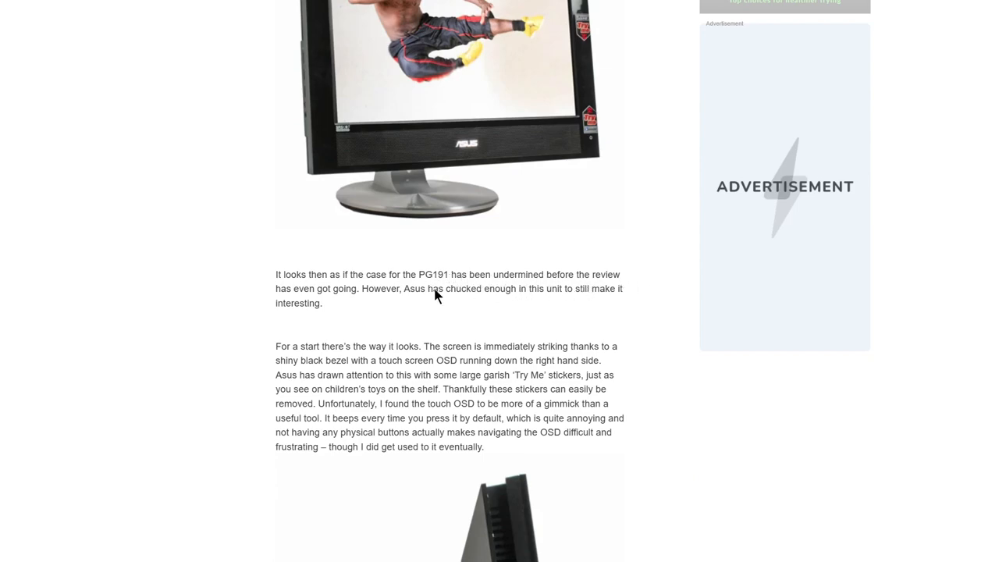
scroll("down", 3)
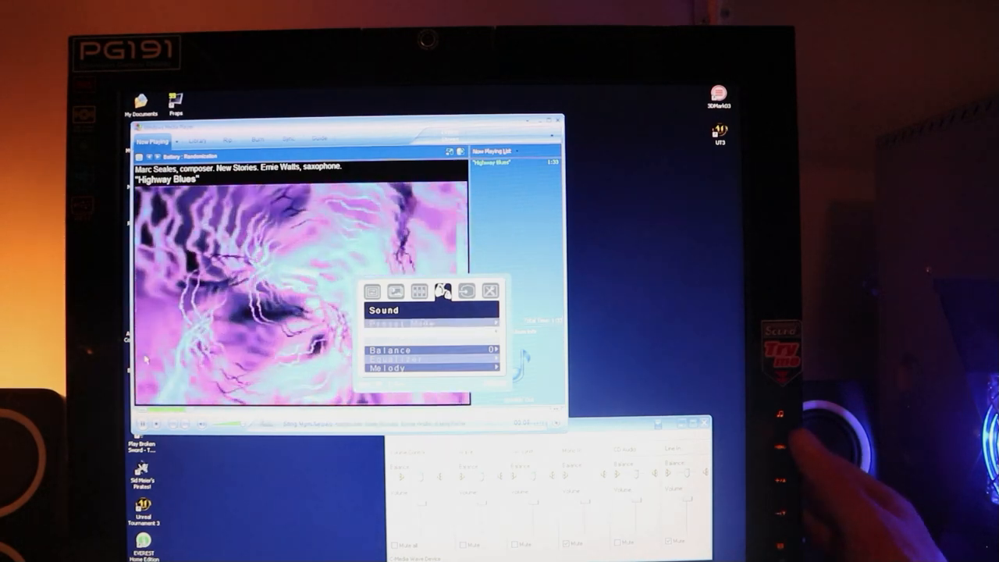
Set the monitor's True Bass to 9, return to Sound, and select Equalizer.
left_click(443, 291)
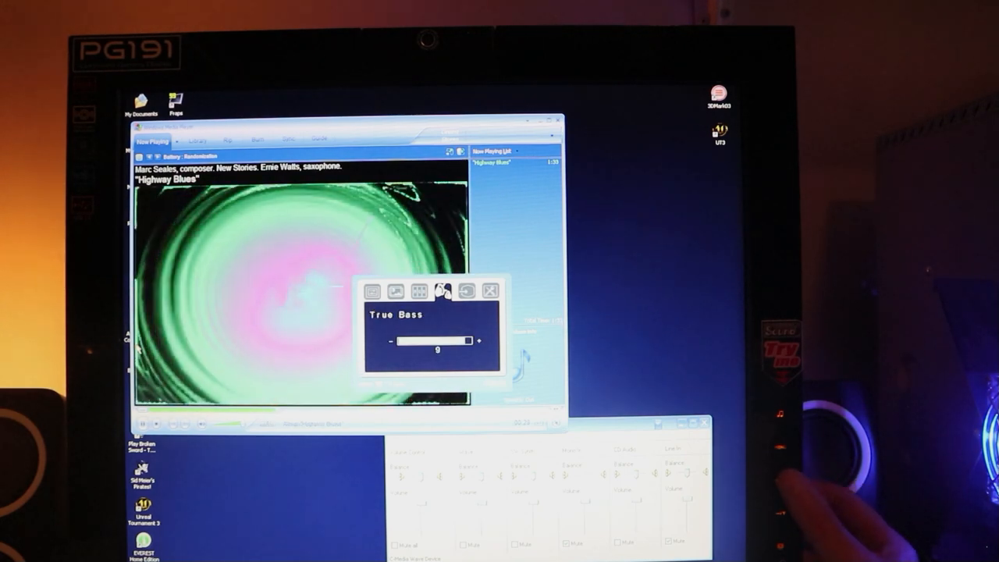
left_click(478, 340)
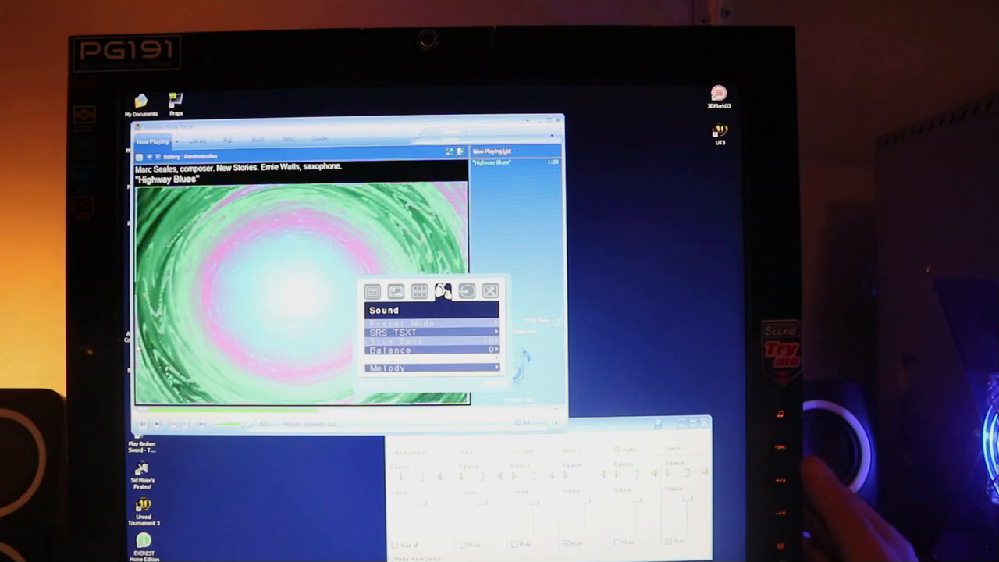
left_click(420, 290)
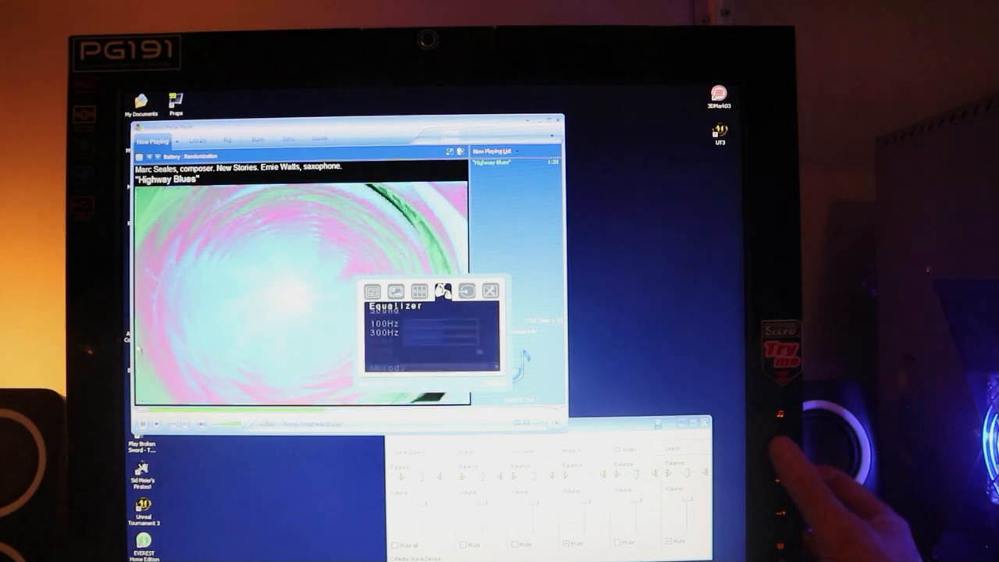